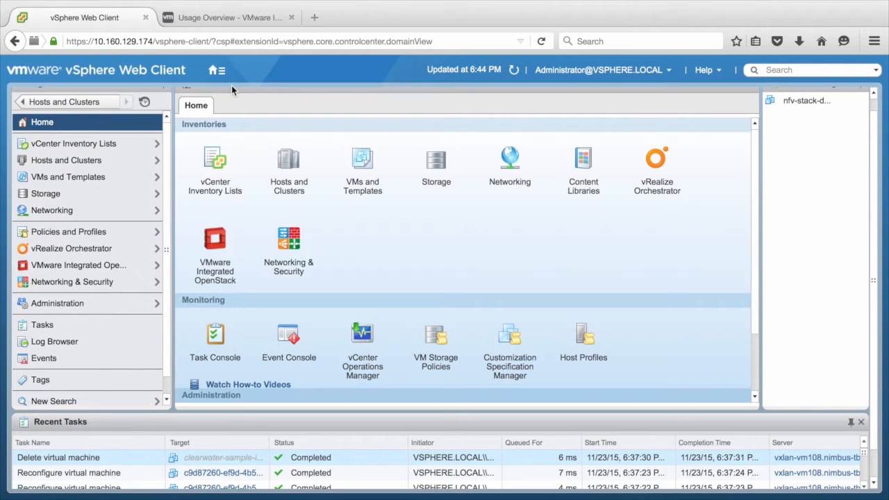
mouse_move(225, 278)
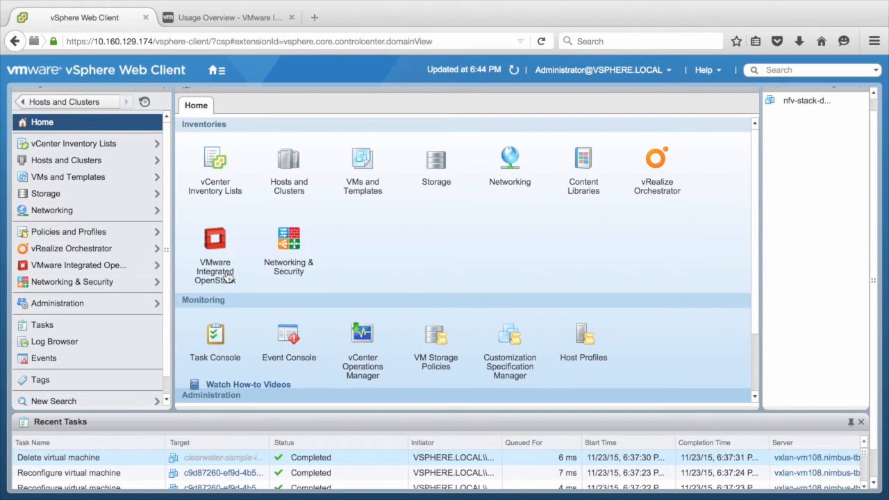
View the VMware Integrated OpenStack summary with connected server and version 2.0.0.
left_click(214, 253)
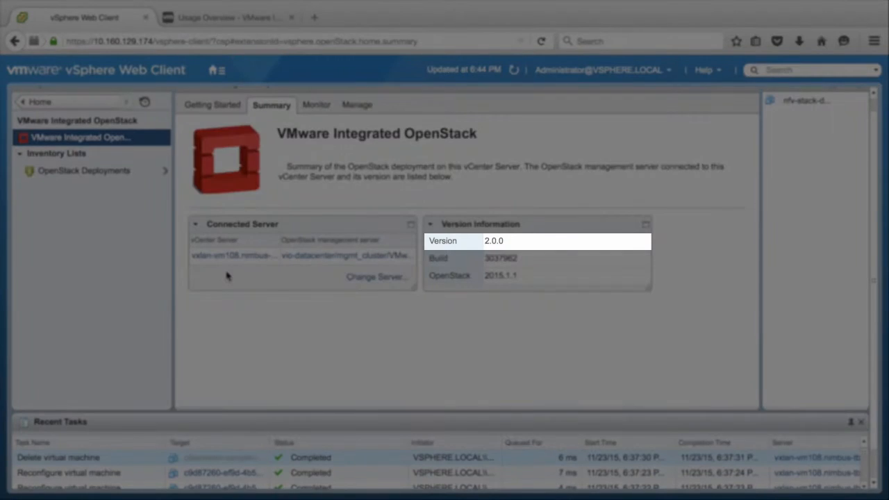
left_click(214, 70)
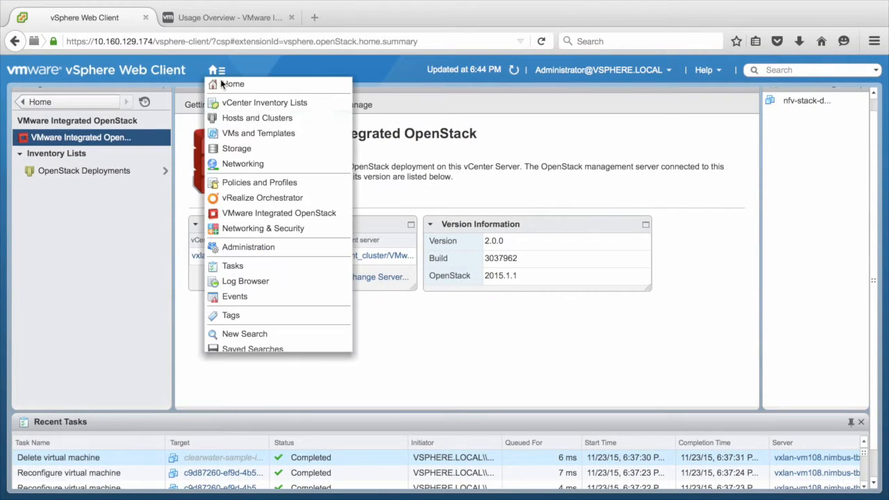
In Hosts and Clusters, review the vio-dvs switch summary then the compute_cluster summary.
left_click(257, 116)
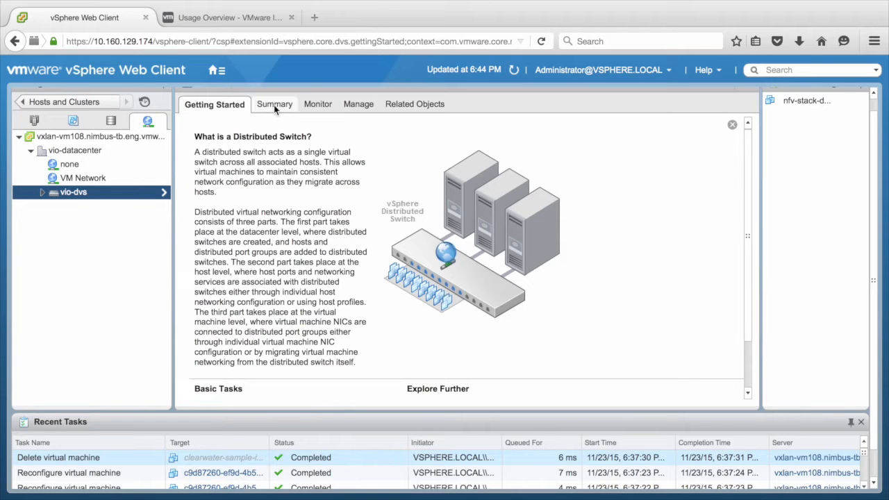
left_click(276, 103)
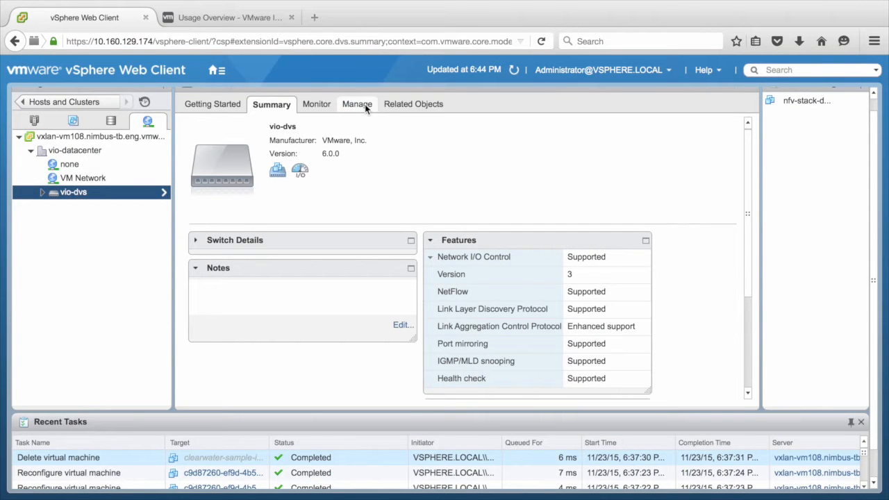
left_click(357, 103)
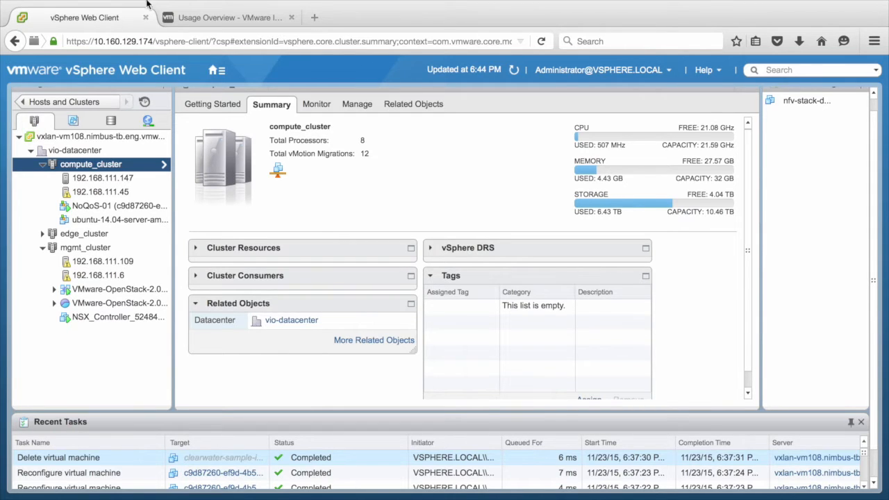
Switch to Horizon and list admin images showing ubuntu-14.04-server-amd64.
left_click(230, 17)
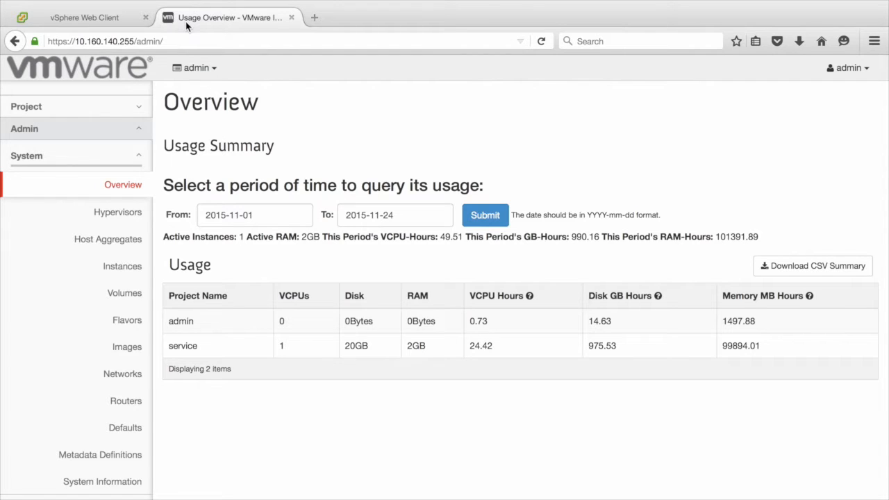
mouse_move(847, 67)
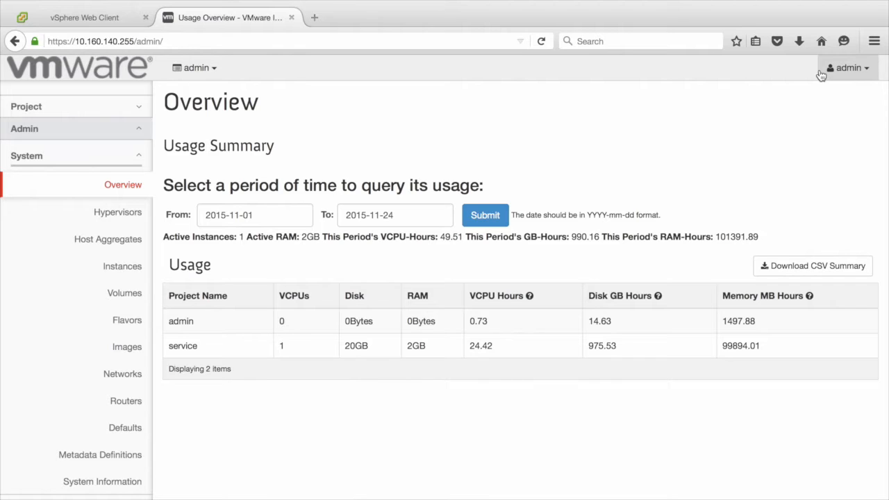
mouse_move(311, 280)
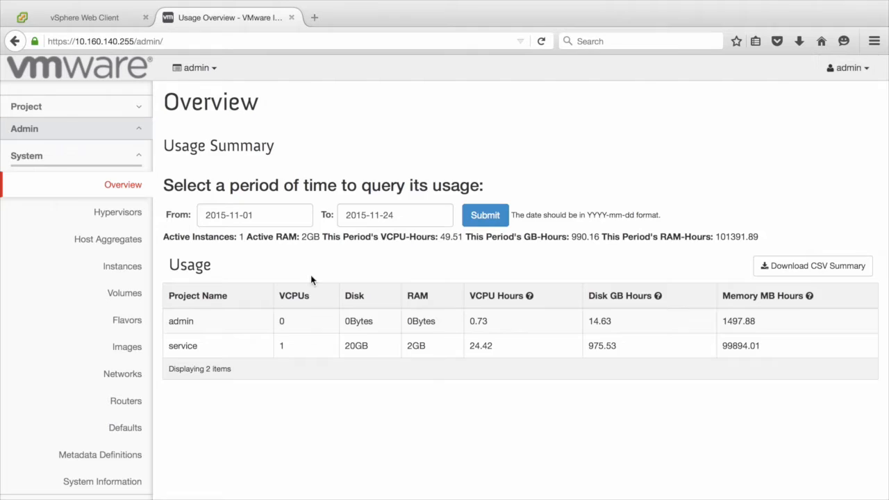
left_click(128, 346)
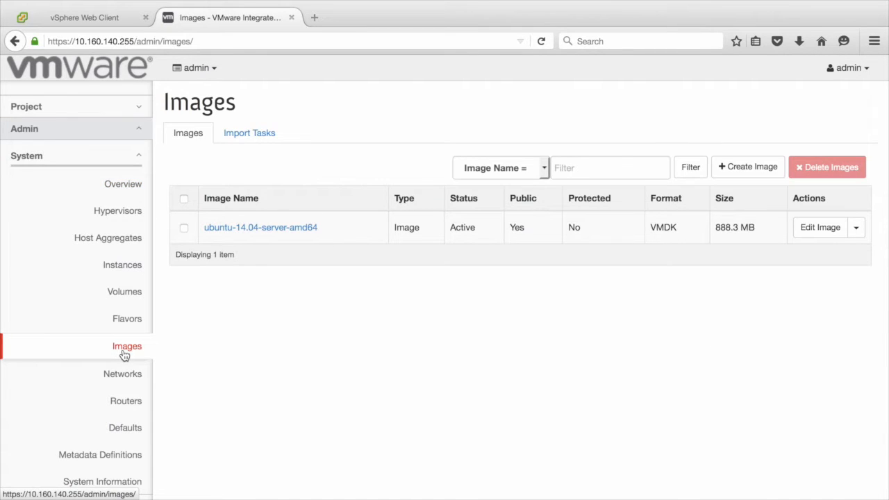
mouse_move(650, 344)
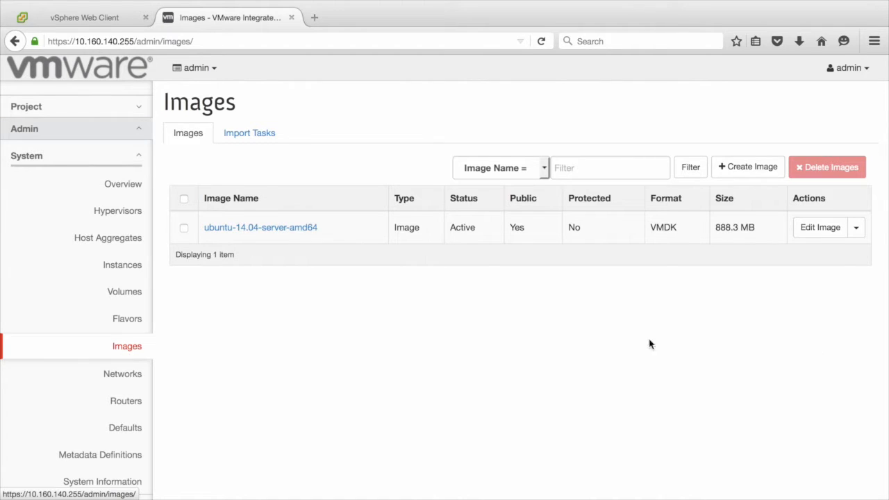
Add the VMware Quota properties (CPU, disk, memory, VIF limits) to the Ubuntu image's metadata.
left_click(856, 228)
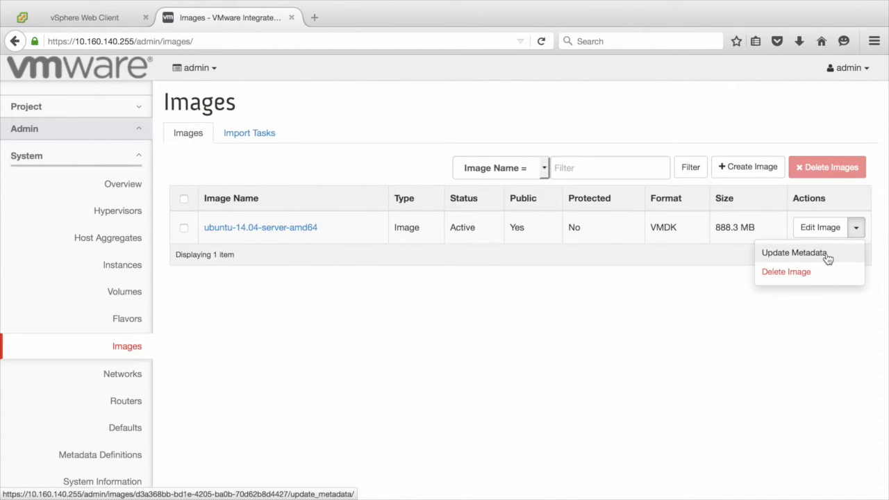
left_click(793, 253)
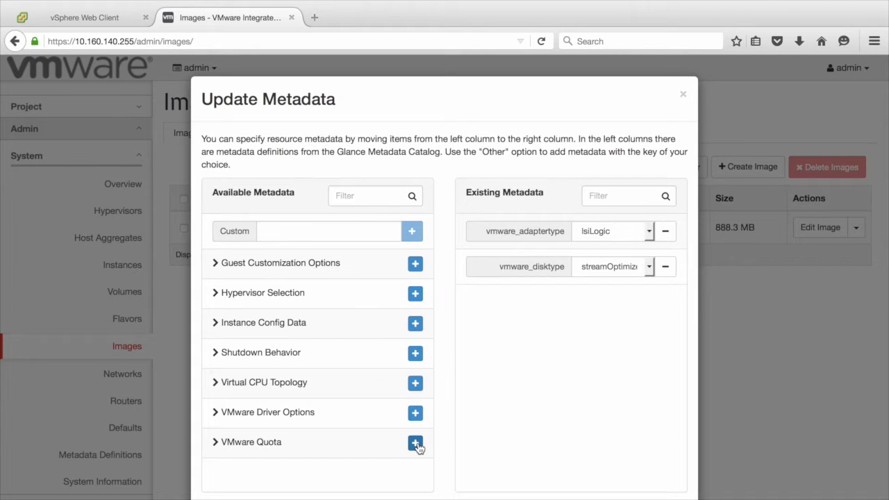
left_click(414, 442)
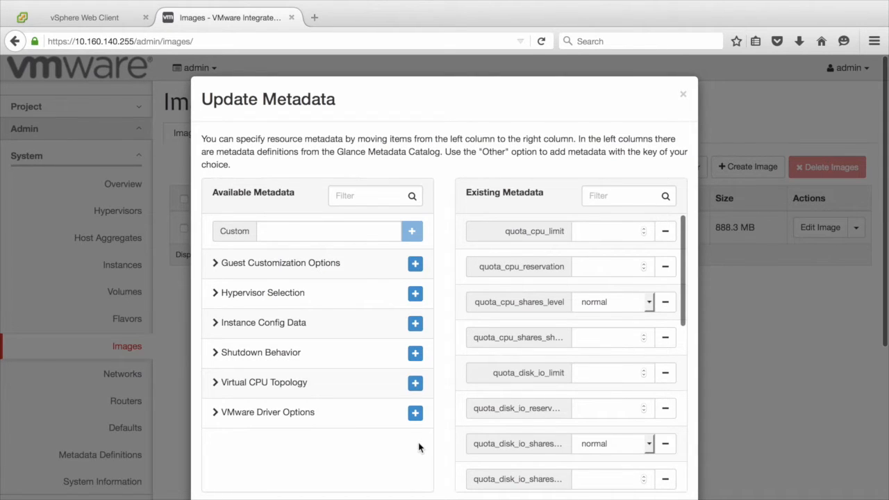
scroll("down", 3)
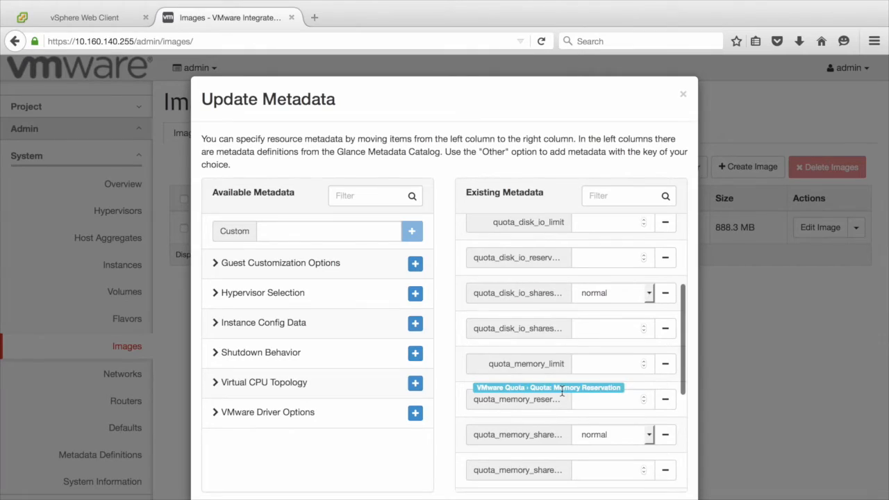
scroll("down", 3)
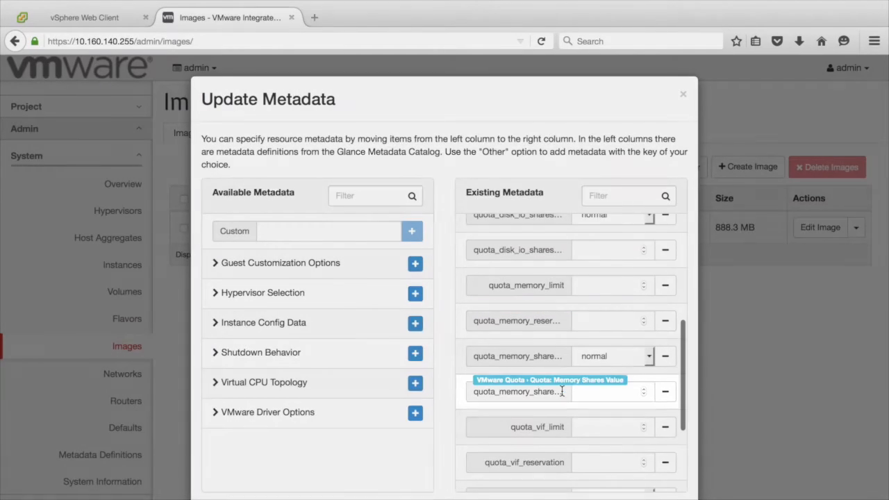
scroll("down", 3)
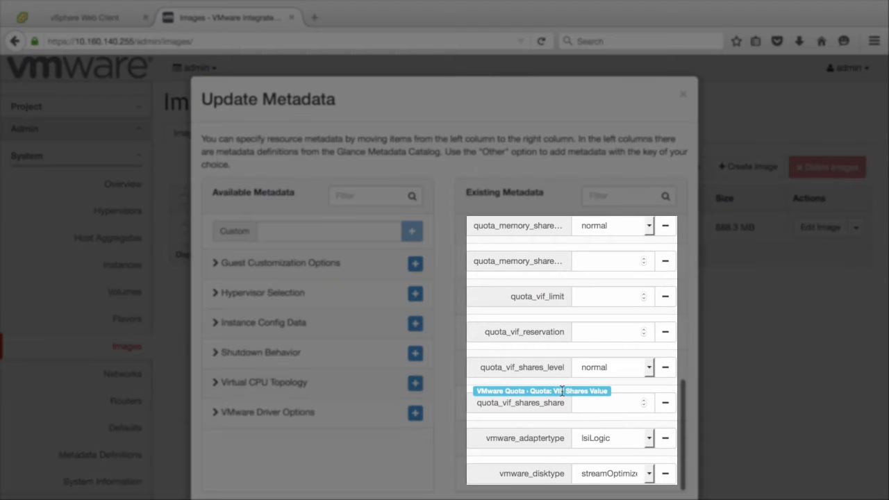
mouse_move(698, 117)
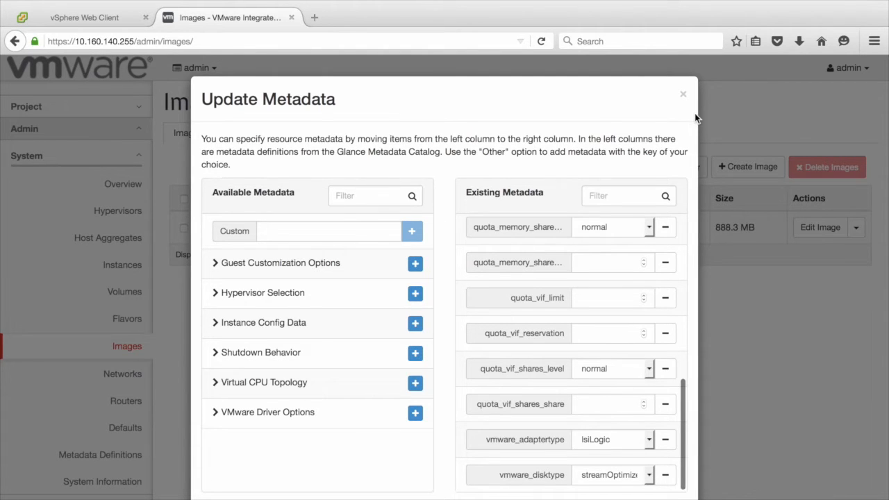
Create flavor m1.small.qos with 1 VCPU, 2048 MB RAM and 20 GB root disk.
left_click(684, 93)
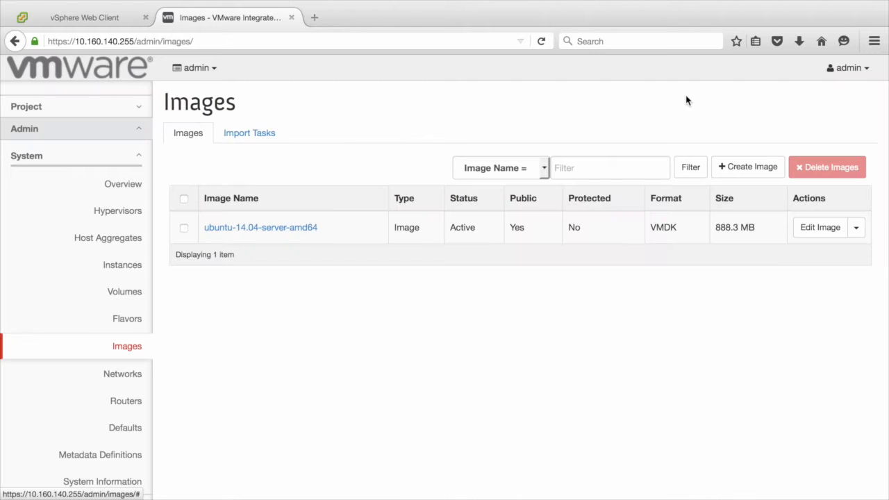
mouse_move(156, 311)
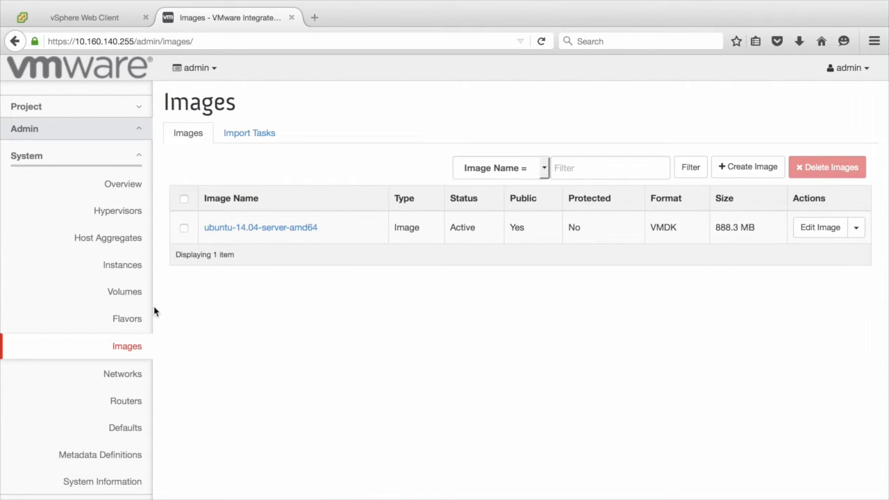
left_click(127, 318)
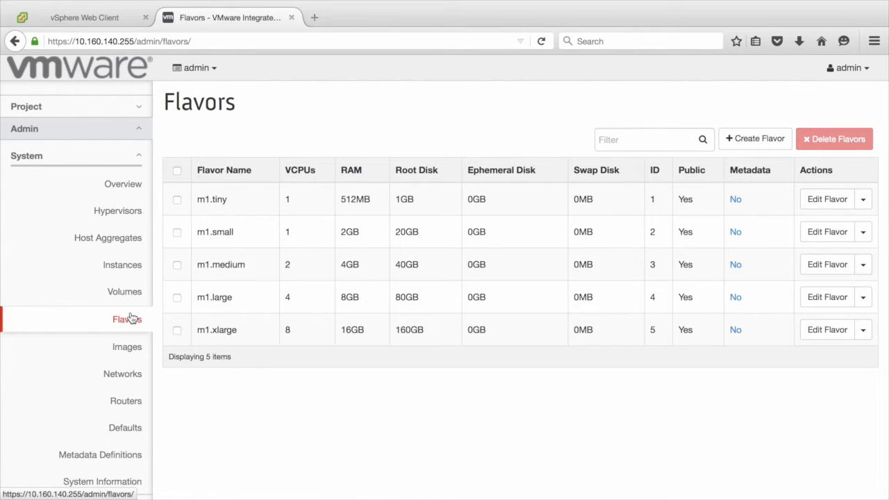
left_click(755, 139)
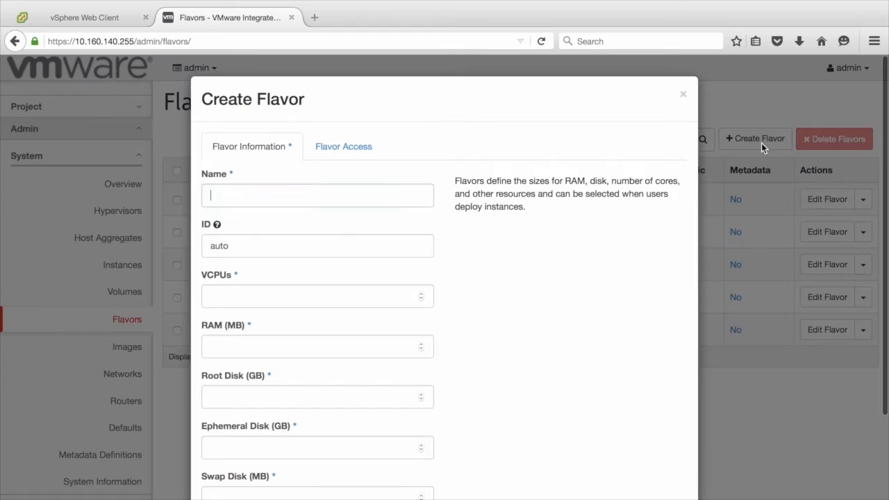
type("m1")
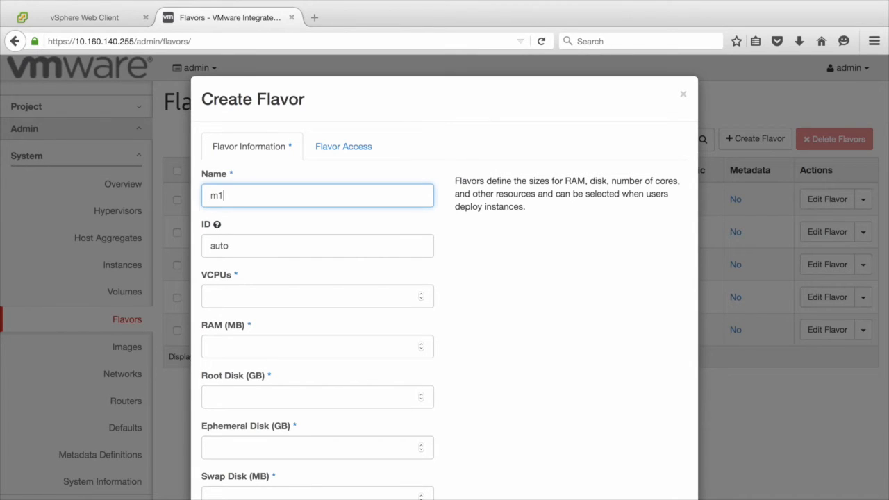
type(".small.qos")
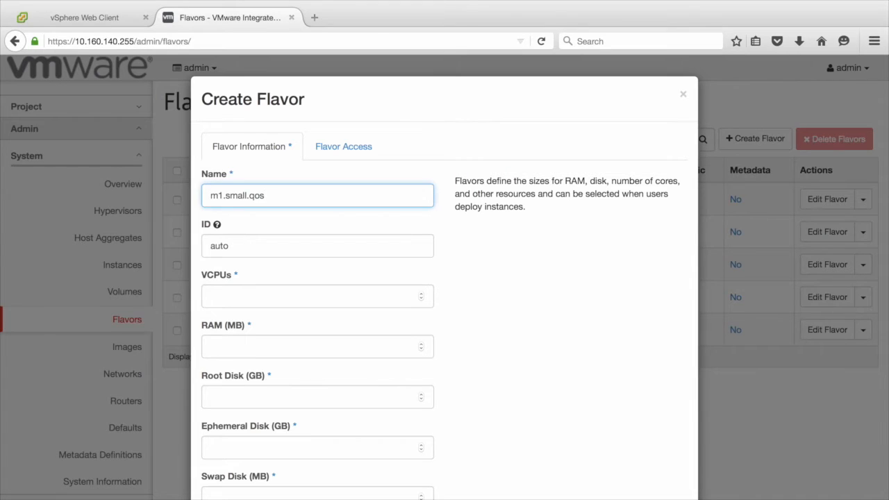
left_click(317, 296)
type("1")
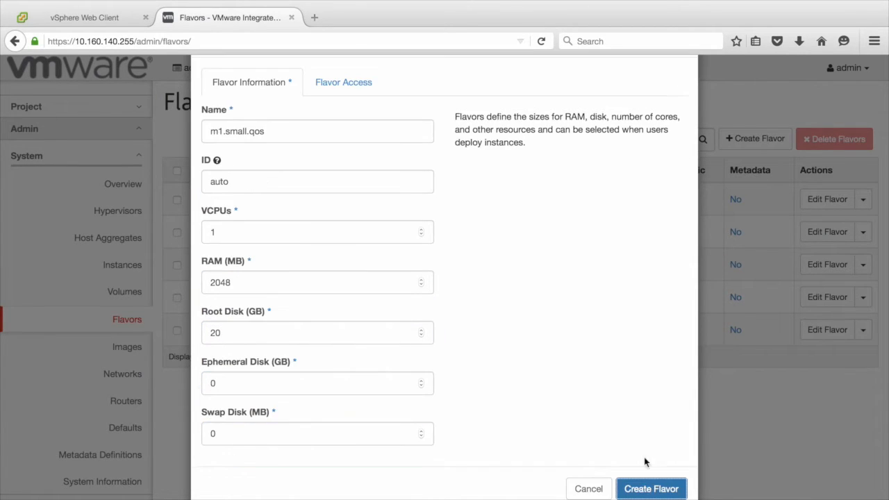
left_click(651, 489)
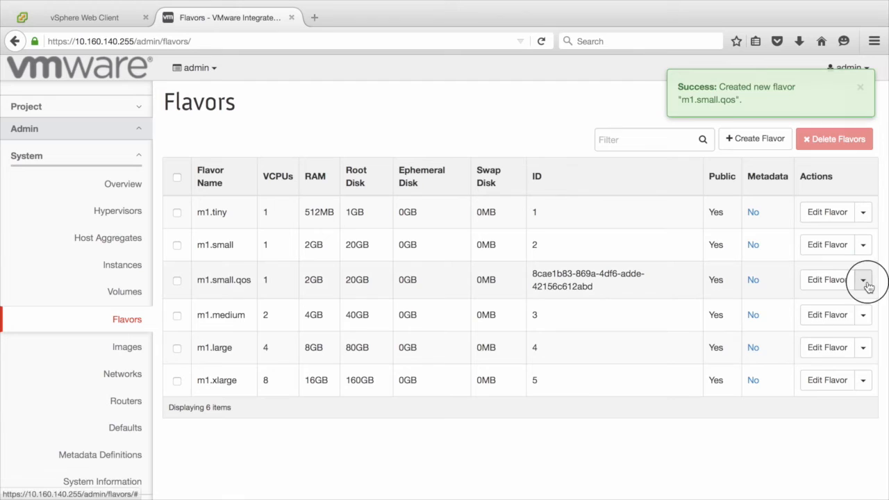
Add Quota: CPU Reservation and other VMware Quota reservations to m1.small.qos metadata and save.
left_click(864, 279)
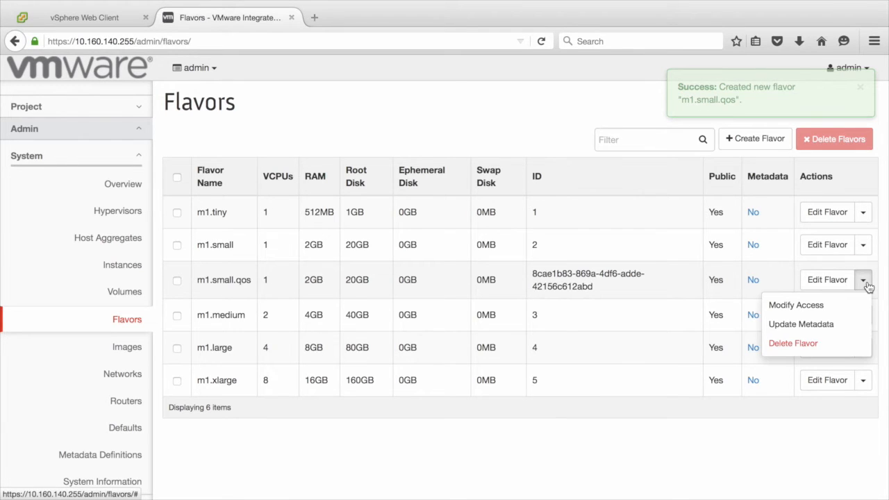
mouse_move(800, 325)
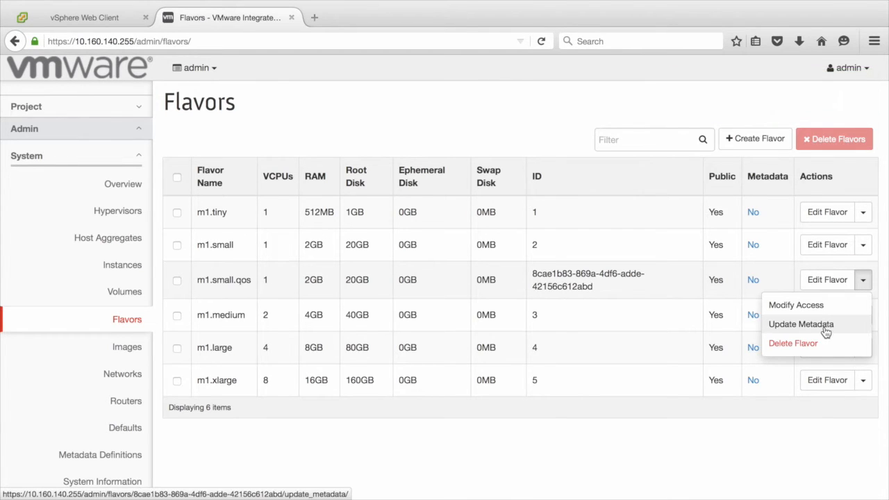
left_click(800, 323)
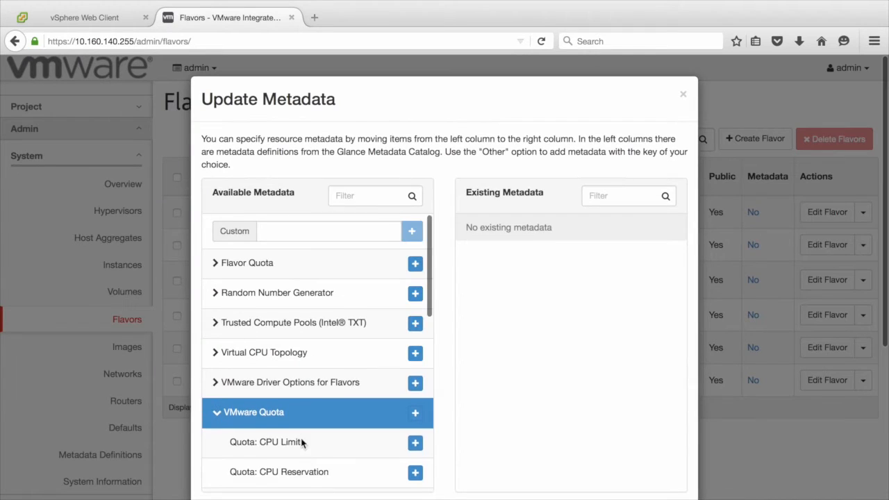
scroll("down", 3)
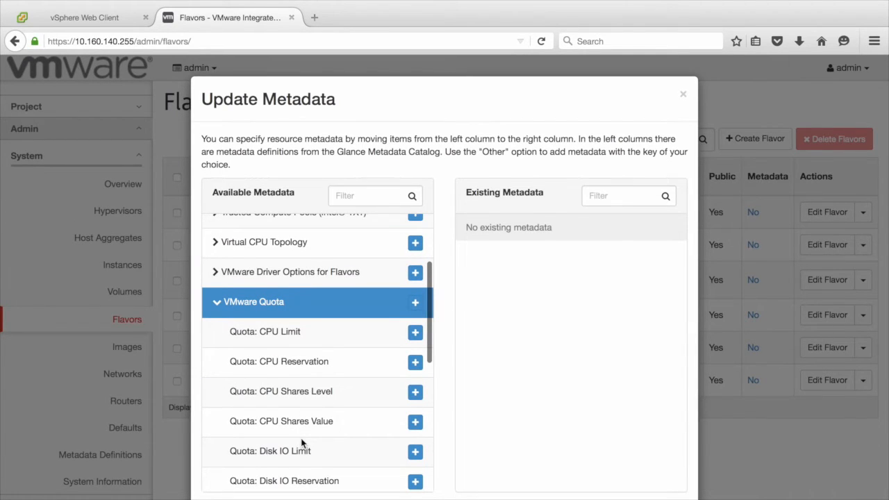
left_click(415, 361)
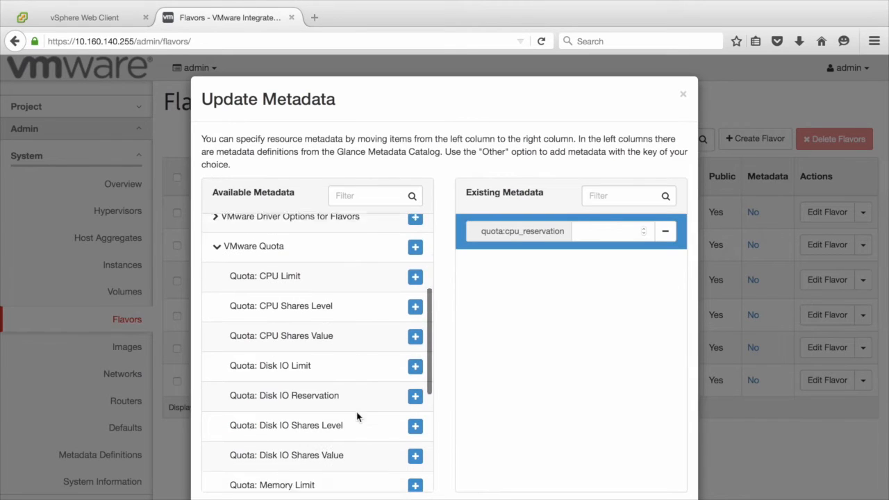
left_click(414, 396)
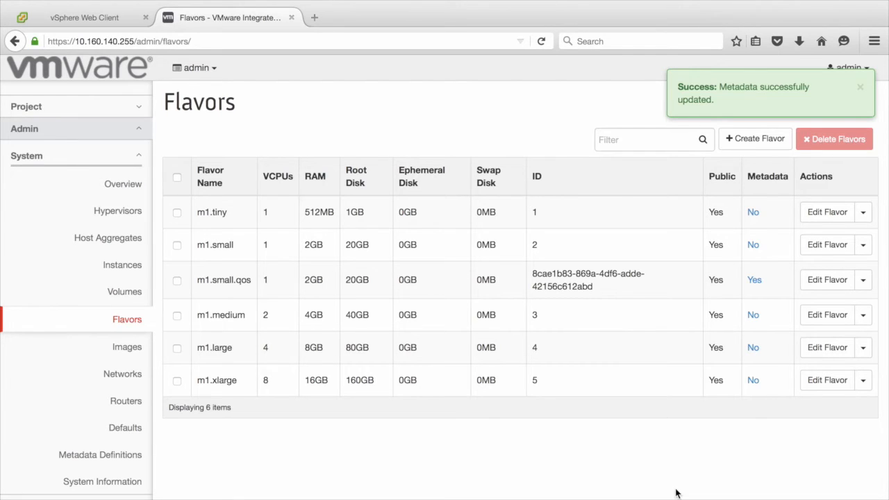
Sign out of admin and sign in as demo-user for the service project.
left_click(848, 67)
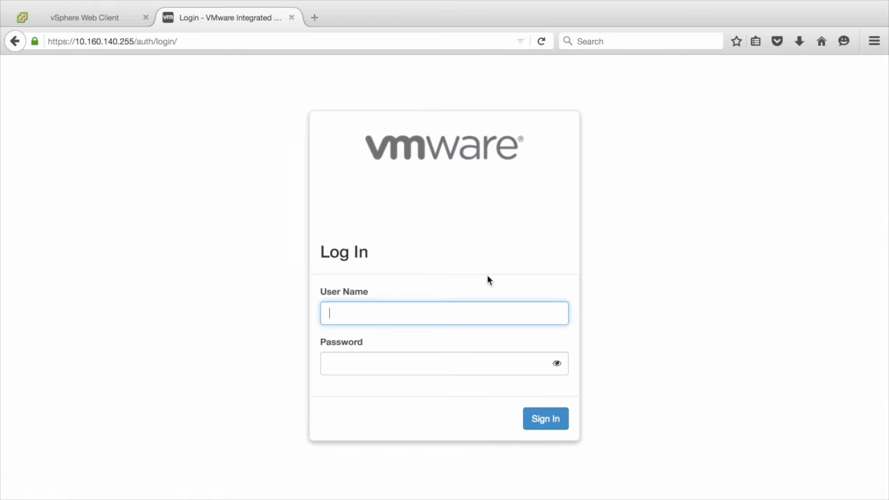
left_click(545, 418)
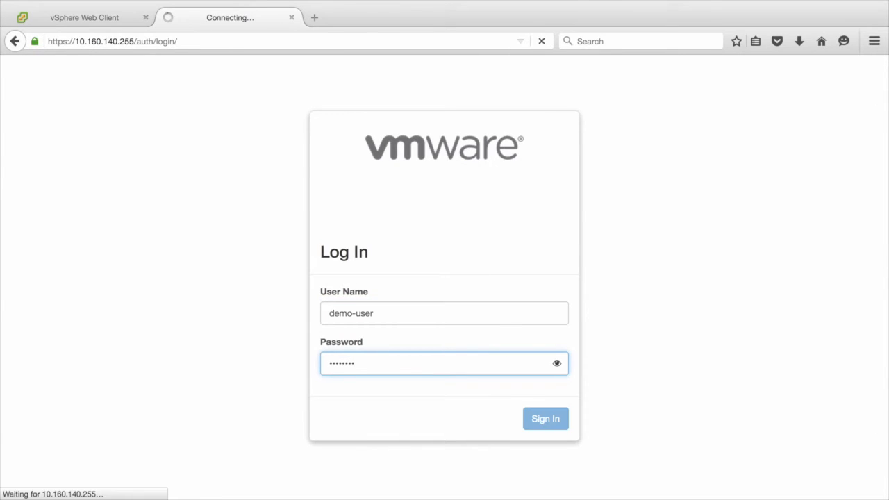
left_click(544, 418)
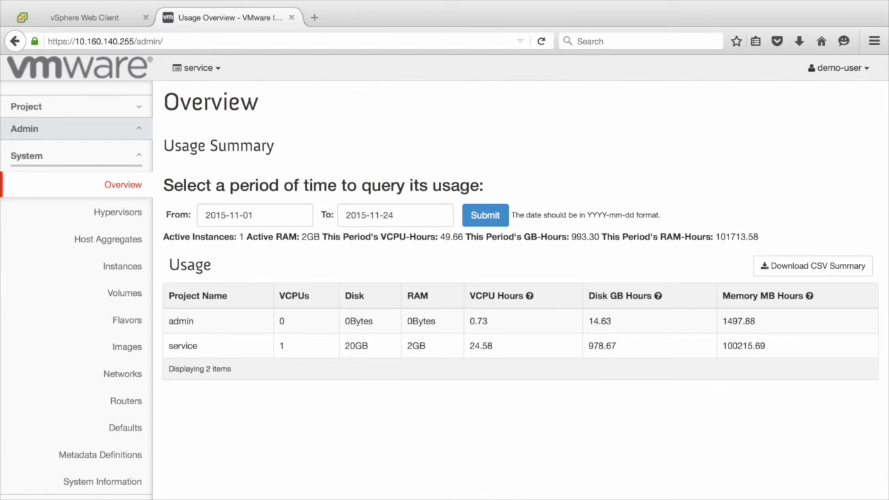
left_click(26, 106)
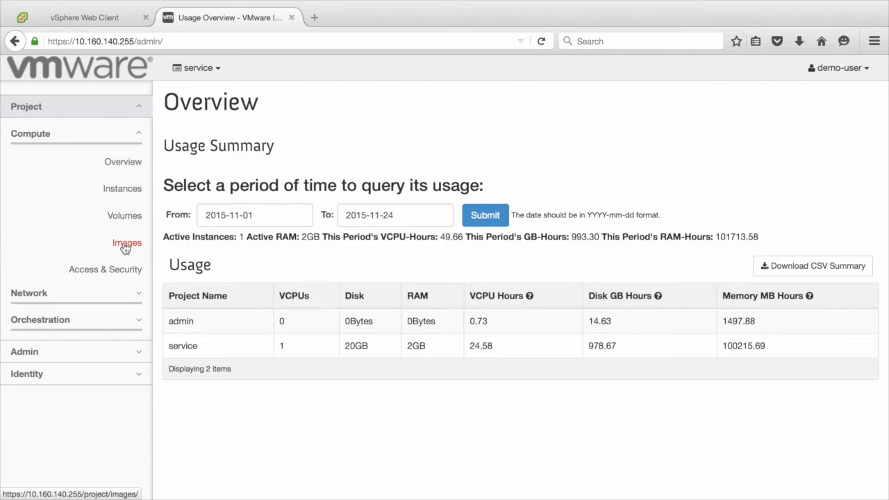
Launch instance QoS-demo from the Ubuntu image using the m1.small.qos flavor.
left_click(128, 243)
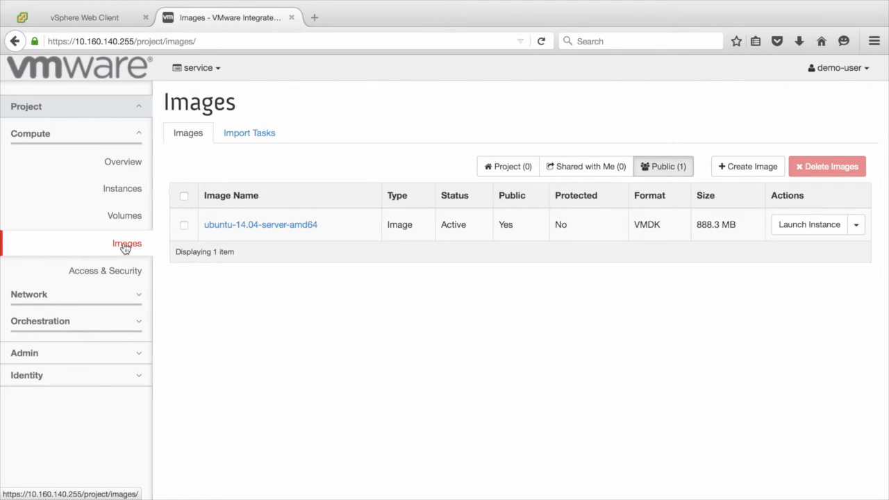
left_click(808, 225)
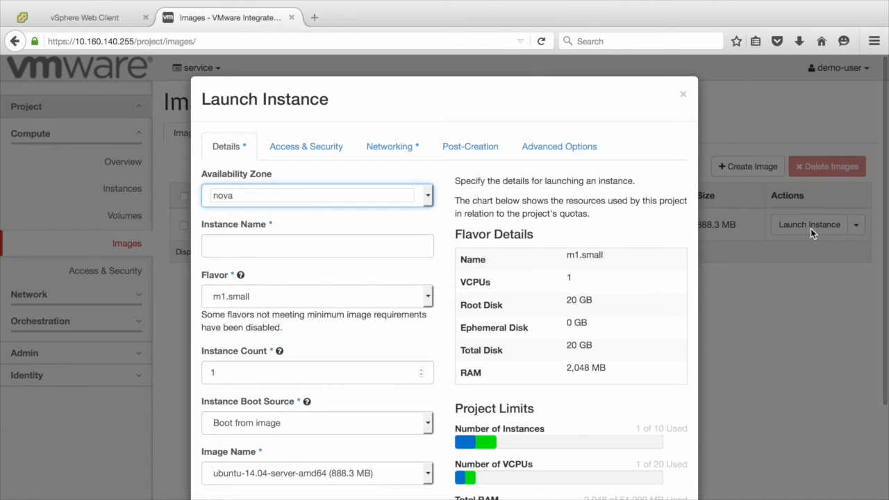
left_click(317, 246)
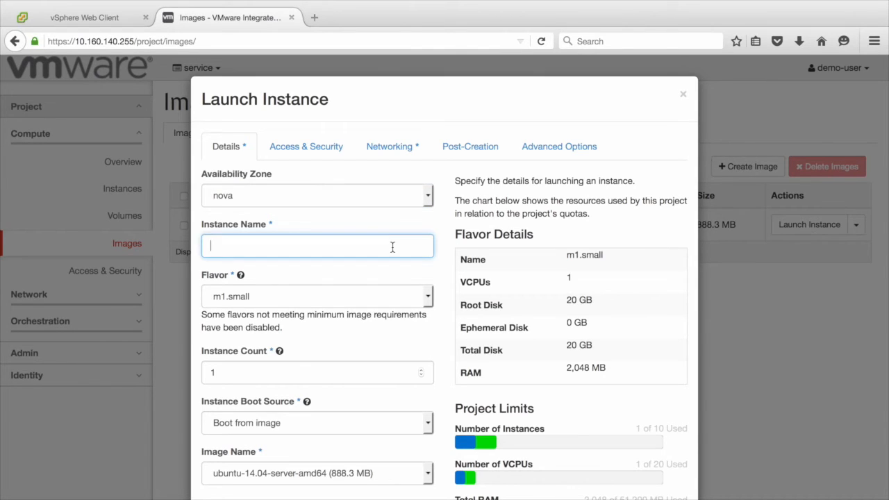
type("QoS-demo")
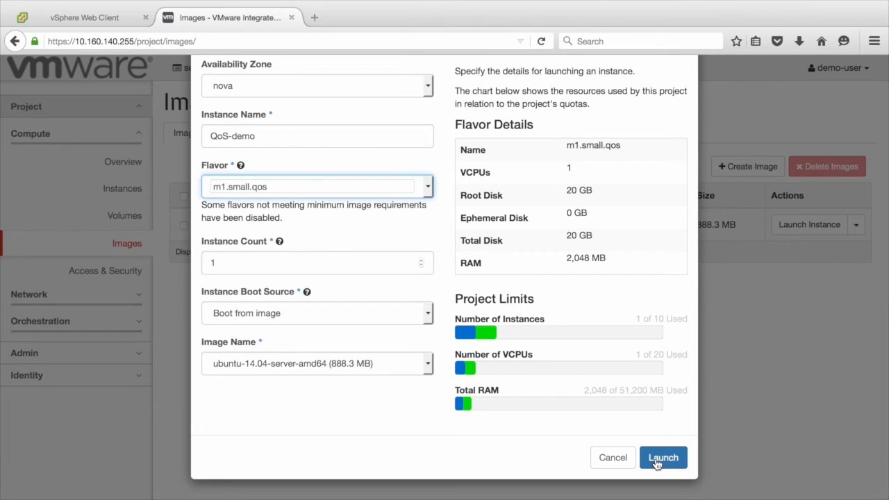
left_click(663, 457)
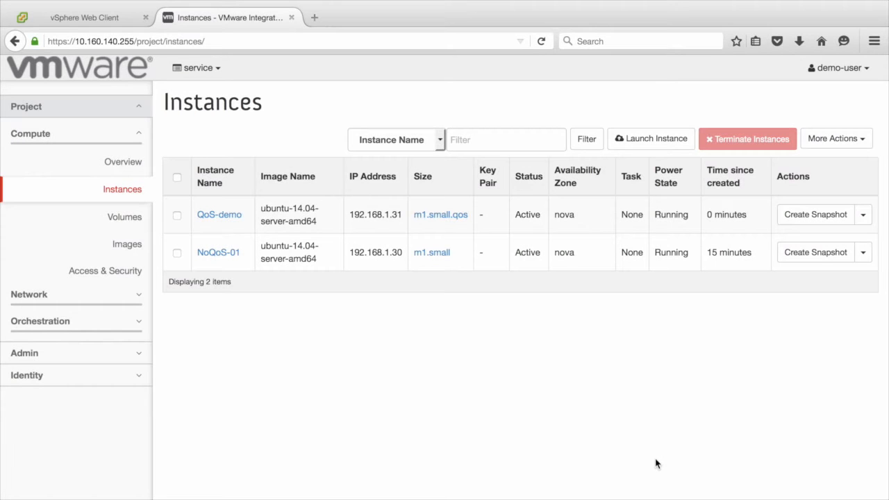
mouse_move(83, 17)
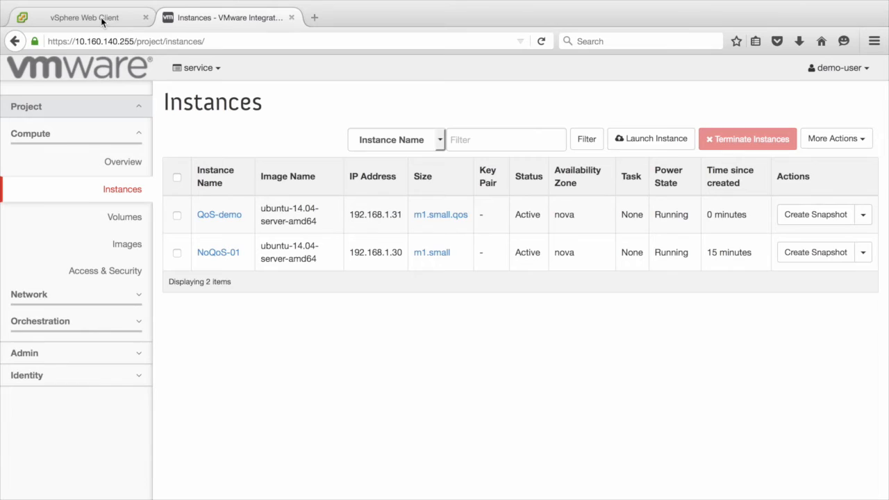
Inspect QoS-demo's VM hardware in vSphere: 1000 MHz CPU, 2048 MB memory, 300 Mbit/s network reservations.
left_click(83, 17)
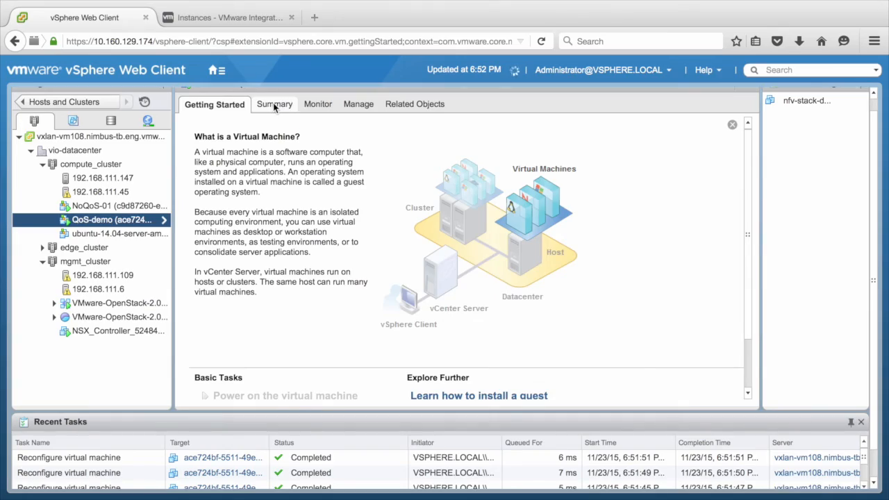
left_click(275, 103)
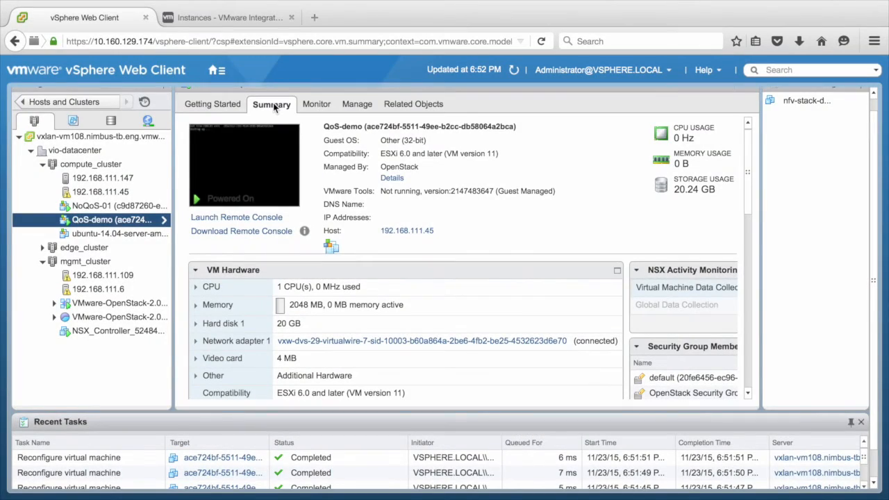
left_click(198, 287)
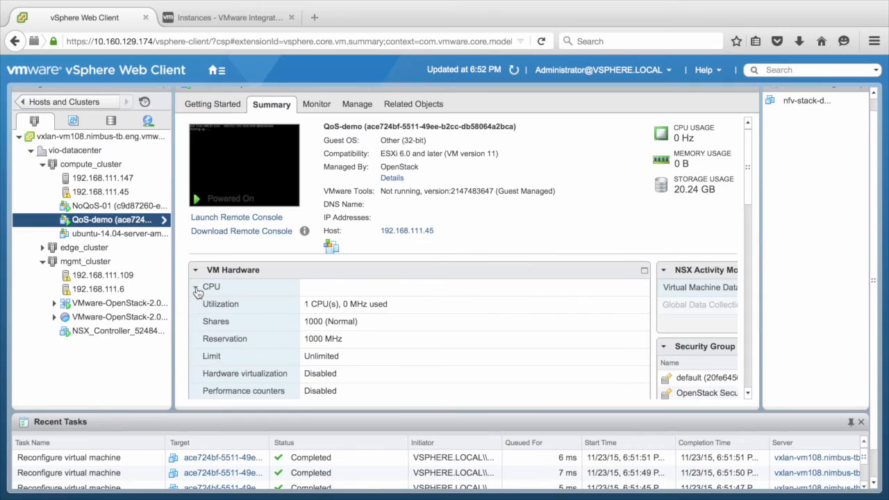
scroll("down", 3)
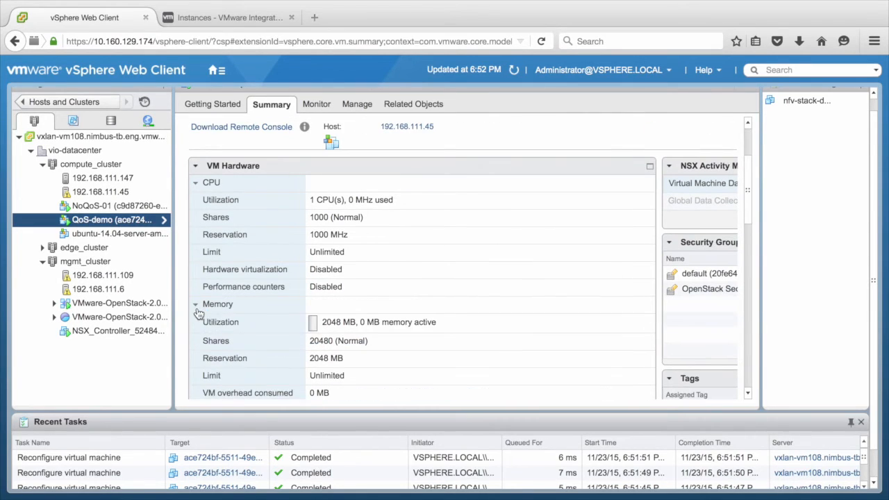
scroll("down", 3)
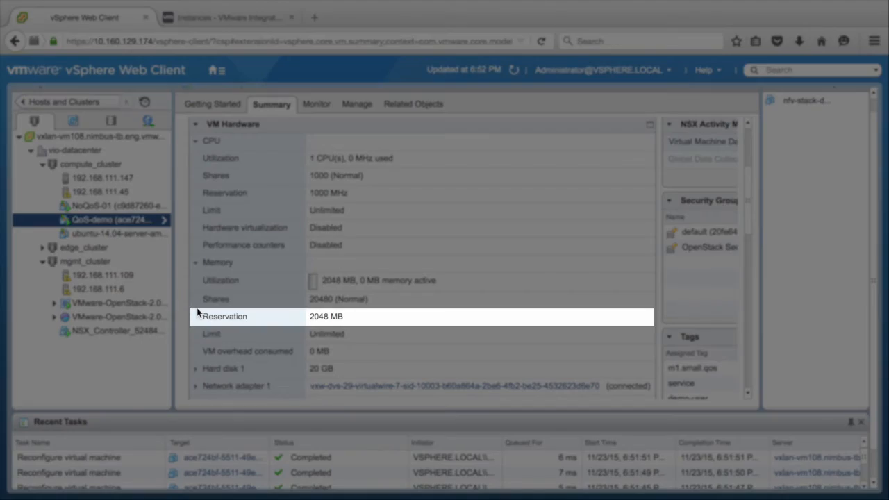
scroll("down", 3)
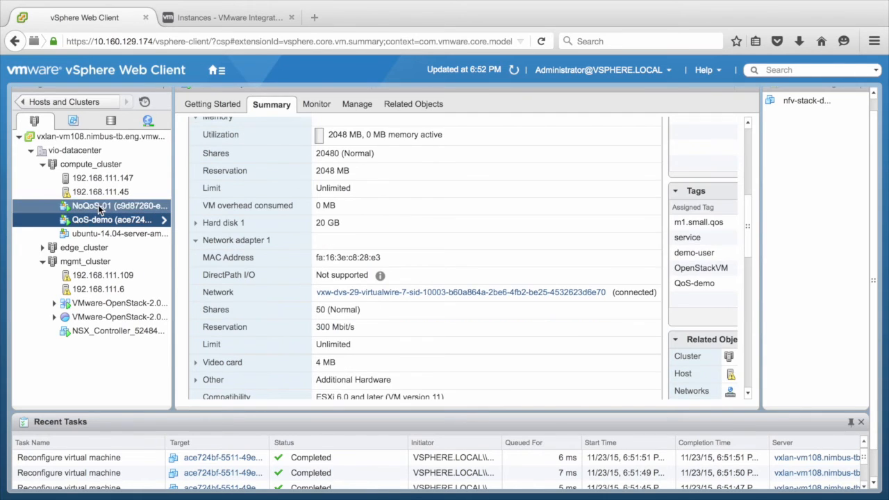
Inspect NoQoS-01's VM hardware showing 0 MHz CPU, 0 MB memory and 0 Mbit/s reservations.
left_click(110, 206)
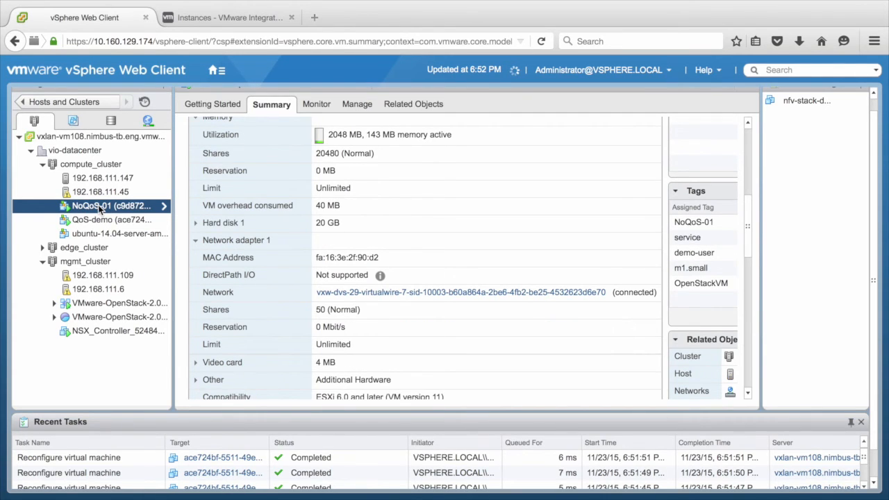
scroll("up", 3)
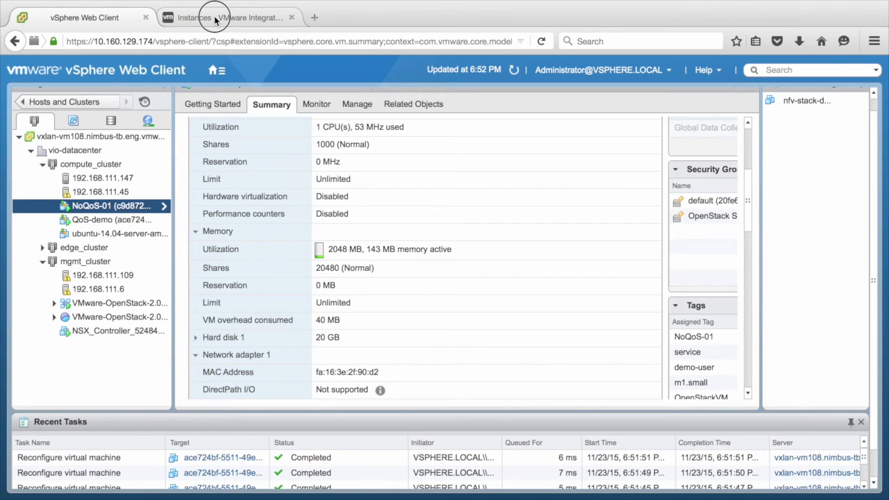
Resize the NoQoS-01 instance to the m1.small.qos flavor via Resize Instance.
left_click(223, 17)
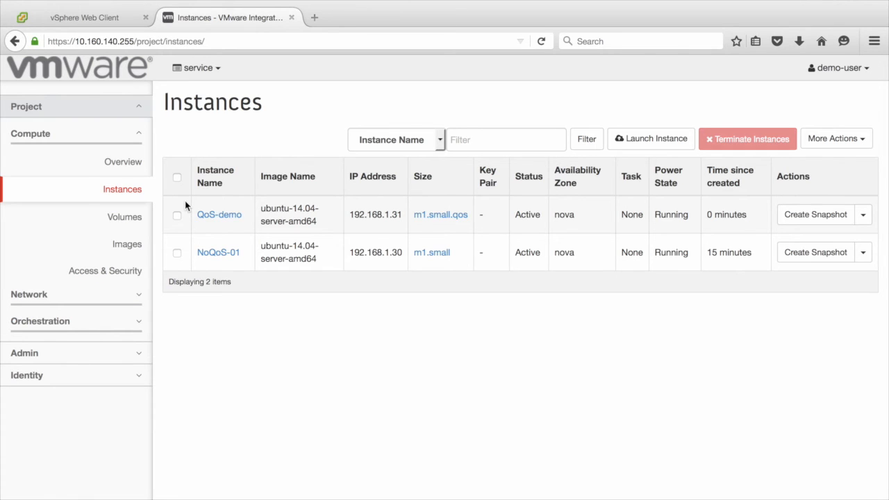
left_click(178, 253)
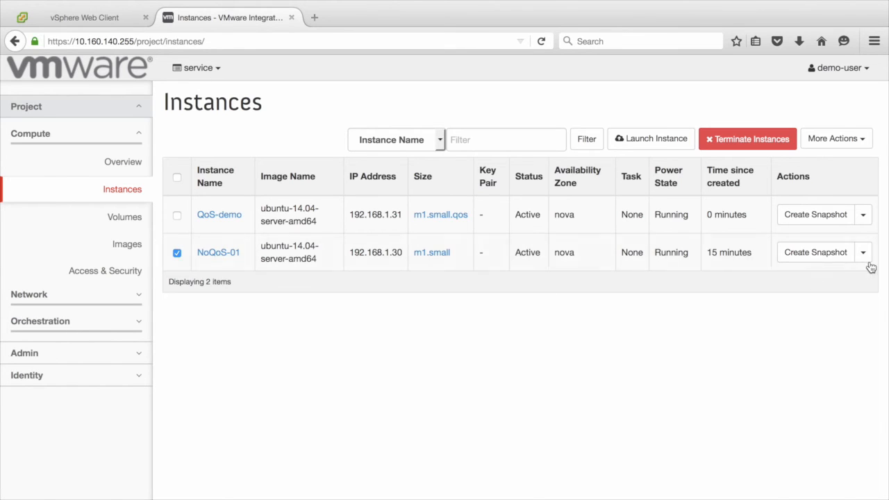
left_click(863, 253)
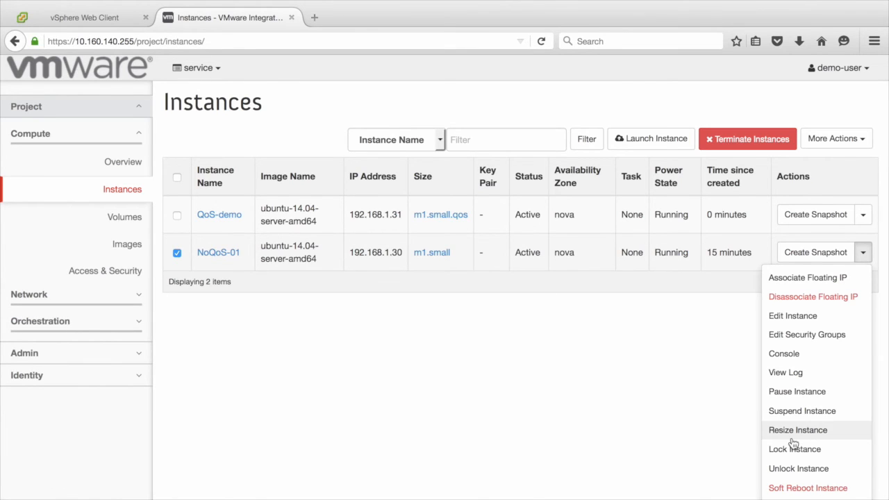
left_click(798, 431)
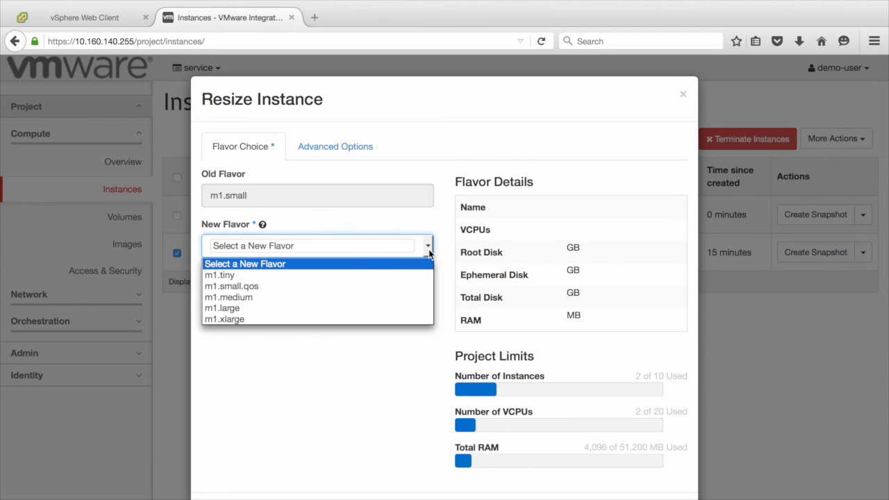
left_click(230, 286)
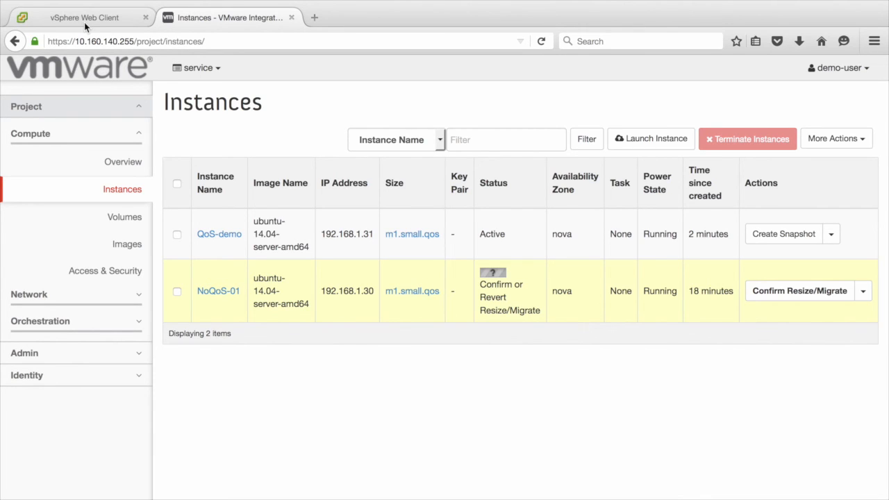
Review NoQoS-01's vSphere Summary showing 1000 MHz CPU and 2048 MB memory reservations.
left_click(83, 16)
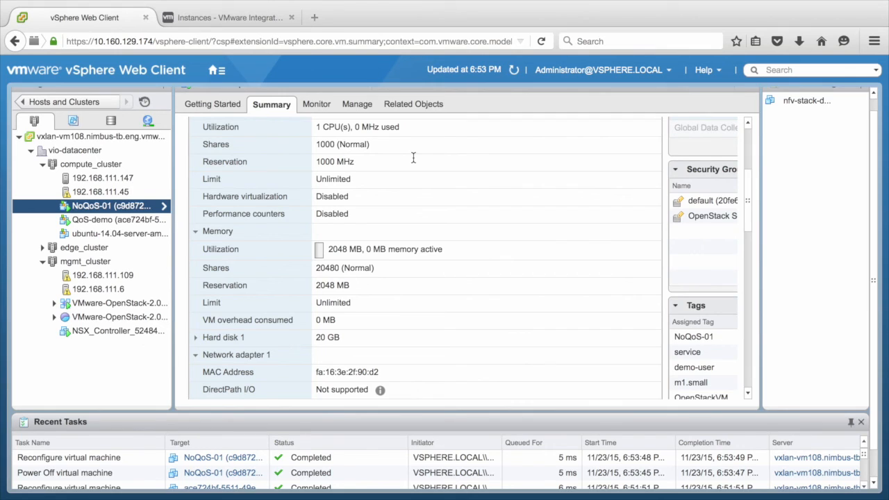
scroll("down", 3)
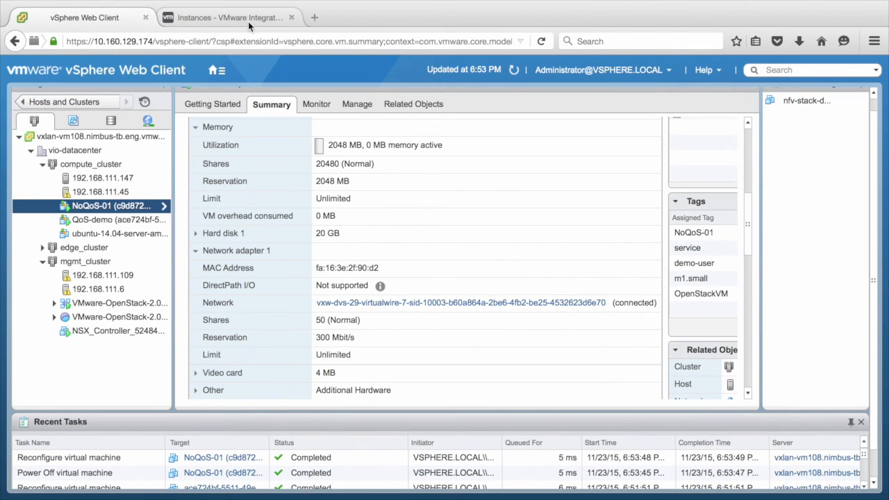
Confirm Resize/Migrate on NoQoS-01 so it runs Active on m1.small.qos.
left_click(229, 16)
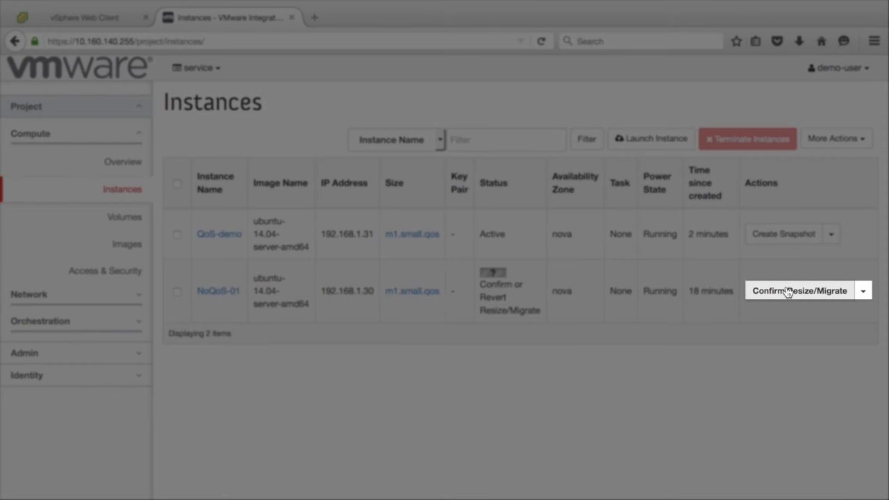
left_click(800, 290)
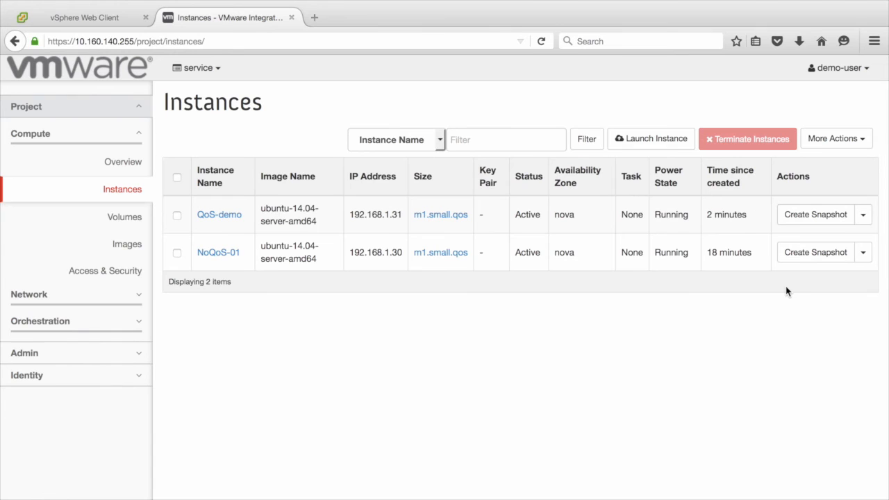